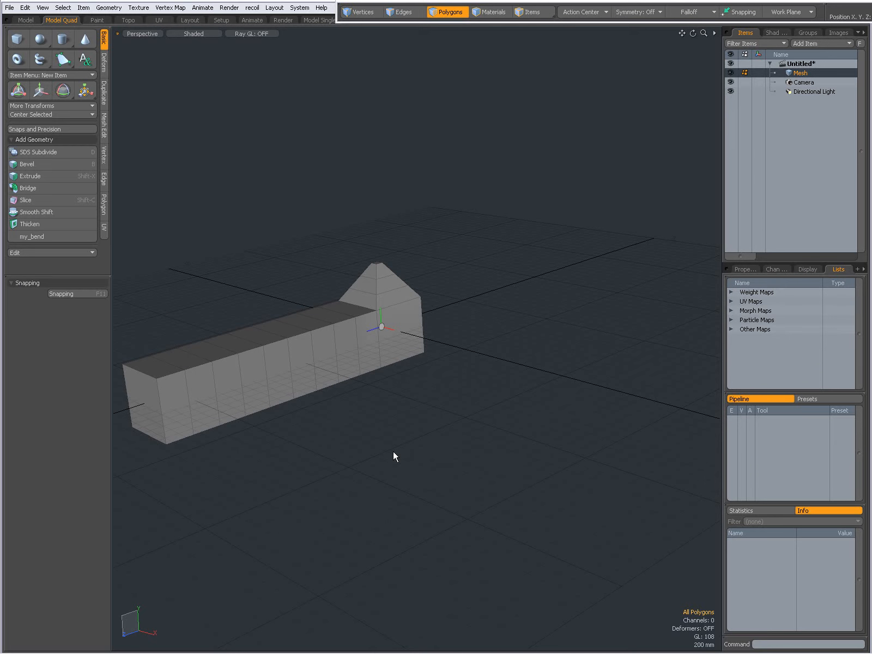
pyautogui.moveTo(408, 451)
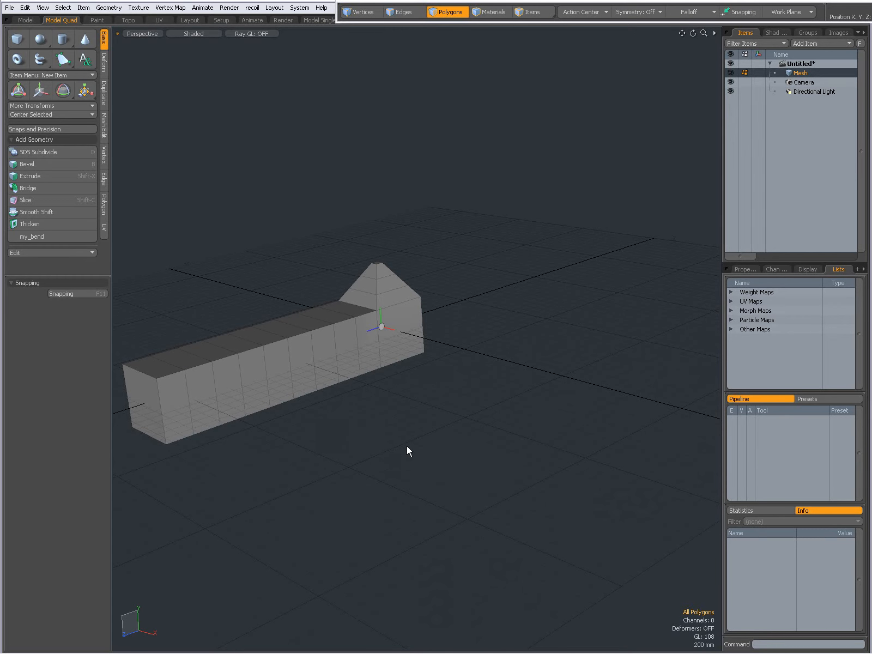
pyautogui.moveTo(441, 422)
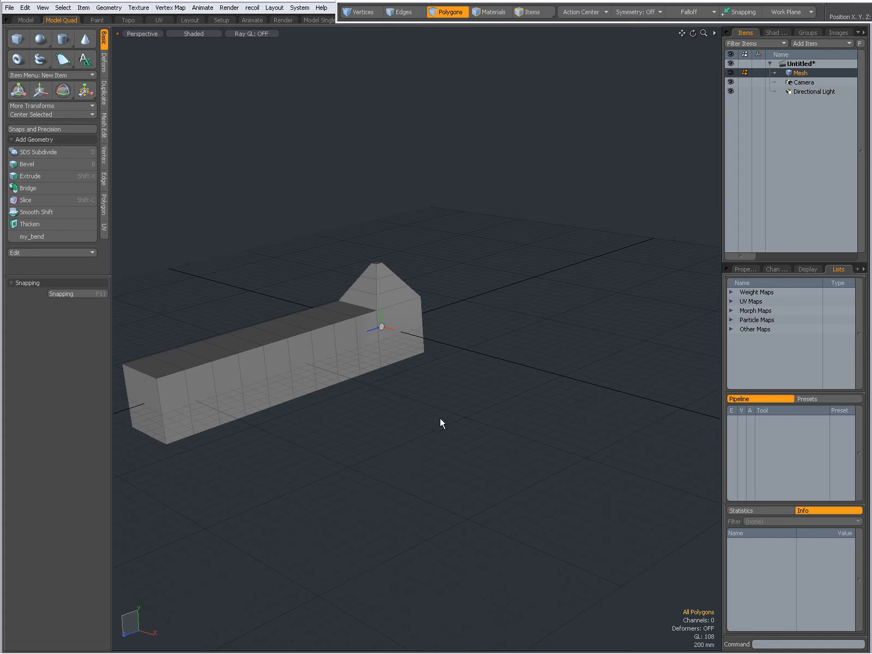
# Select the box arm's end face and bevel it outward 630 mm into a new block.
pyautogui.click(417, 332)
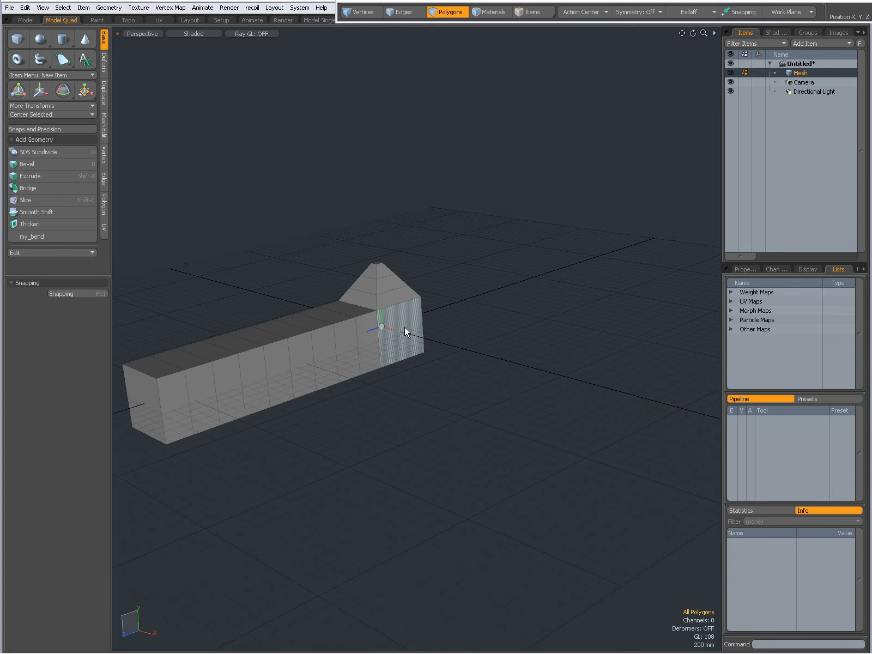
pyautogui.click(404, 331)
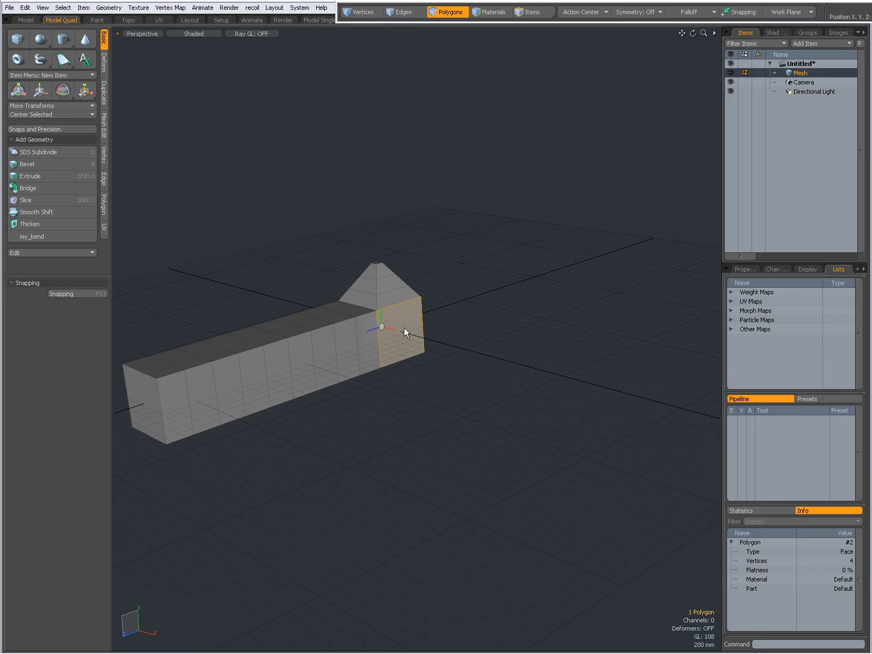
pyautogui.click(27, 164)
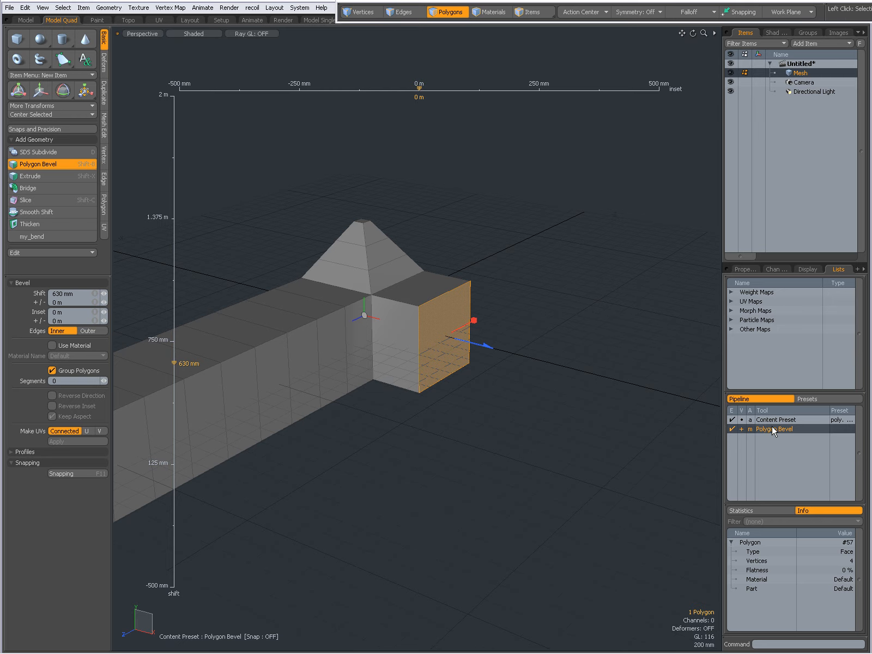
# Open the context menu for Polygon Bevel in the tool Pipeline list.
pyautogui.rightClick(784, 429)
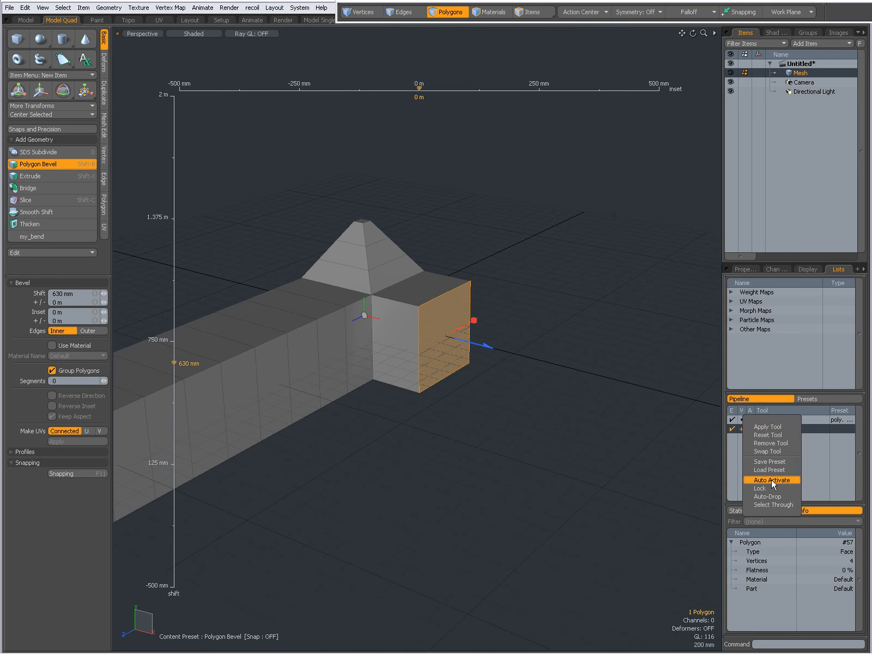
pyautogui.moveTo(772, 505)
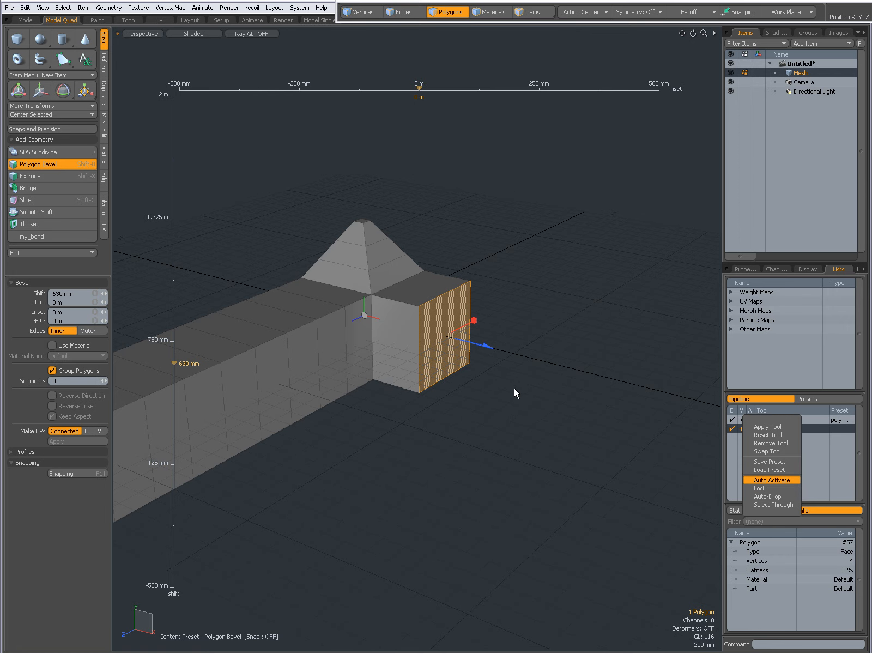
pyautogui.moveTo(387, 338)
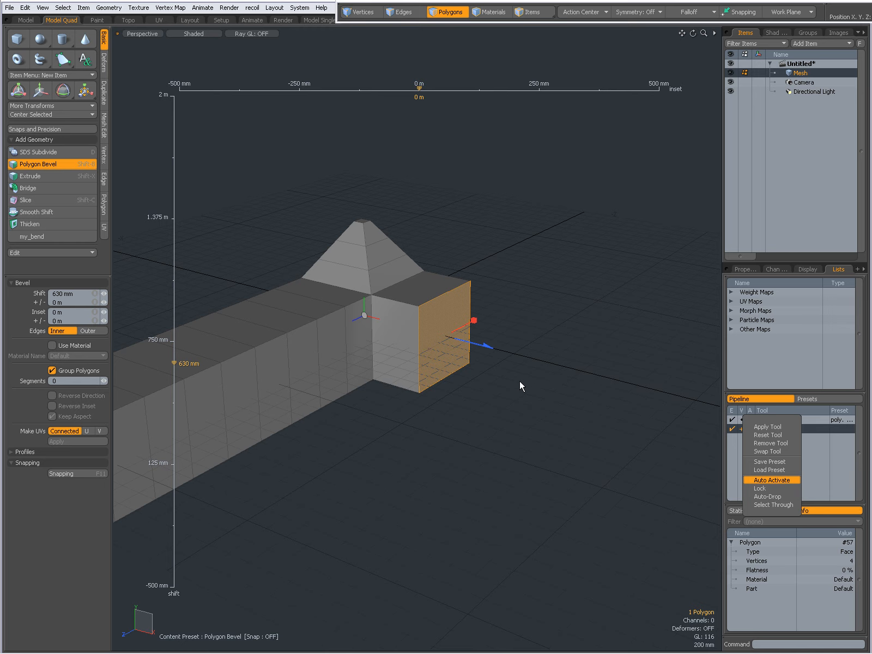
pyautogui.moveTo(544, 301)
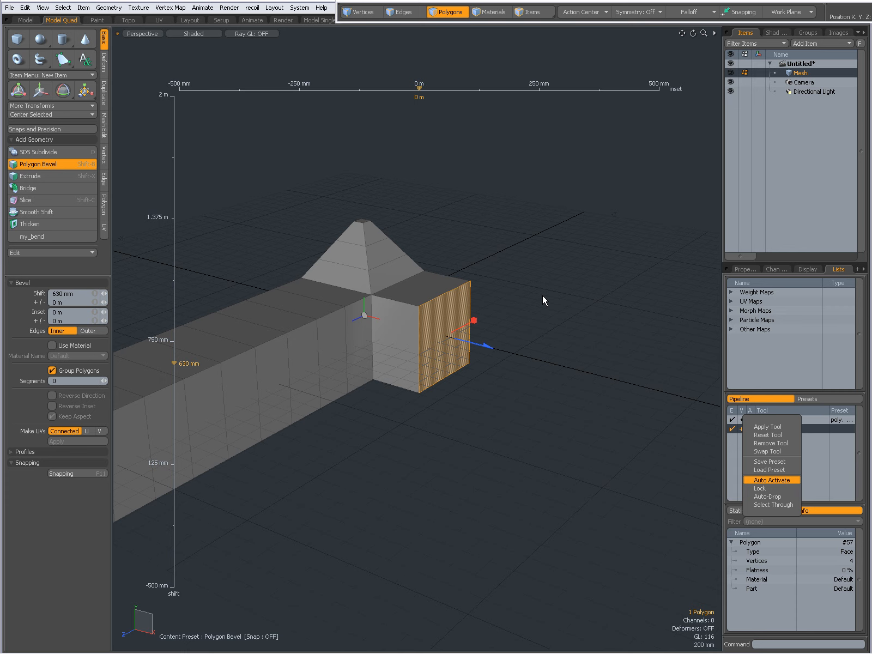
pyautogui.moveTo(527, 266)
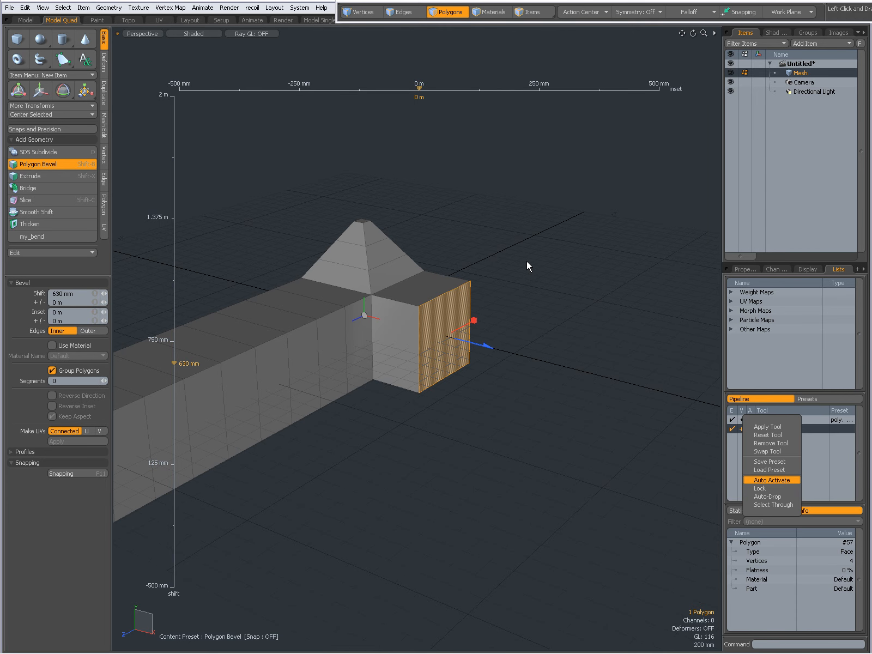